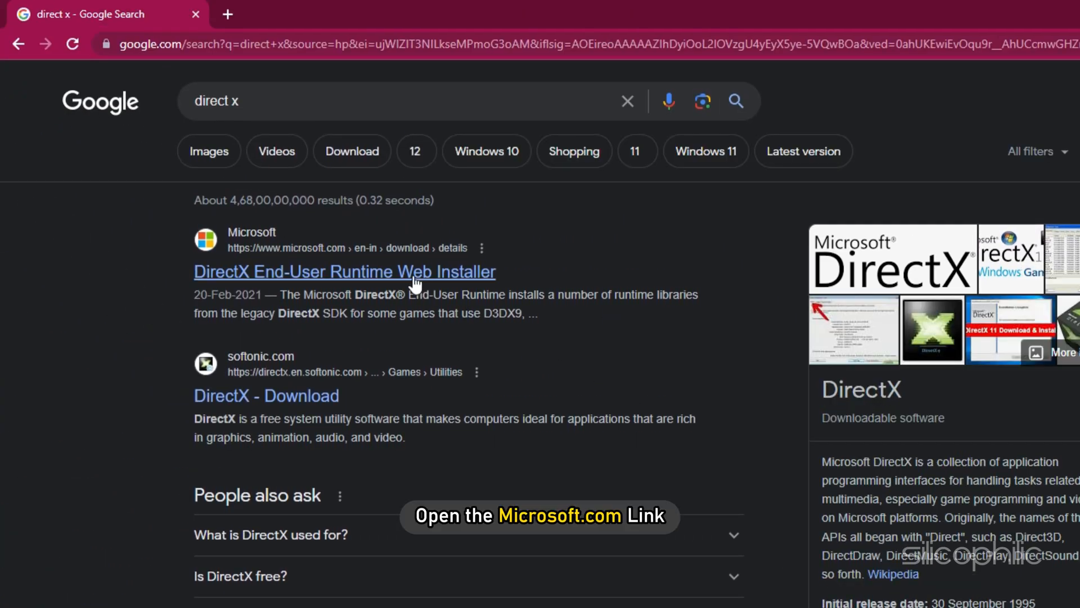
Download the DirectX End-User Runtime Web Installer from Microsoft's download page.
left_click(345, 271)
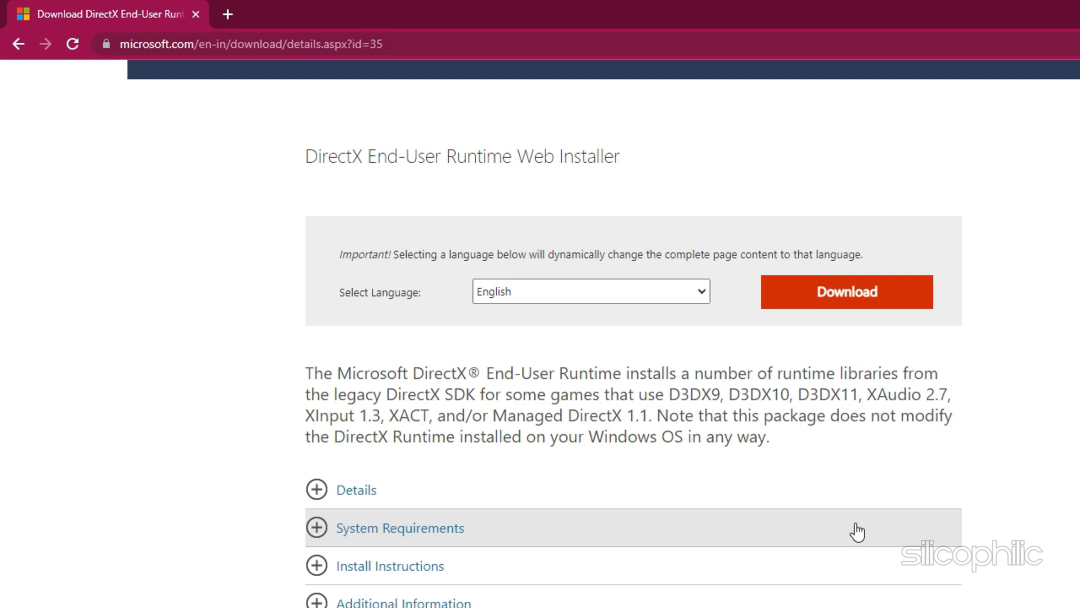
left_click(845, 291)
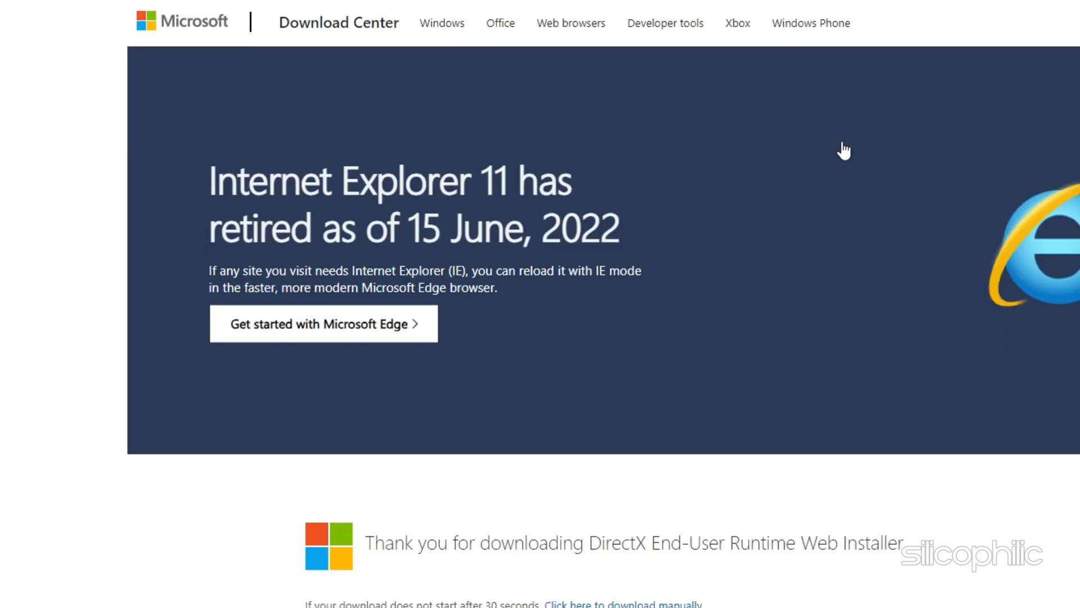
scroll("down", 3)
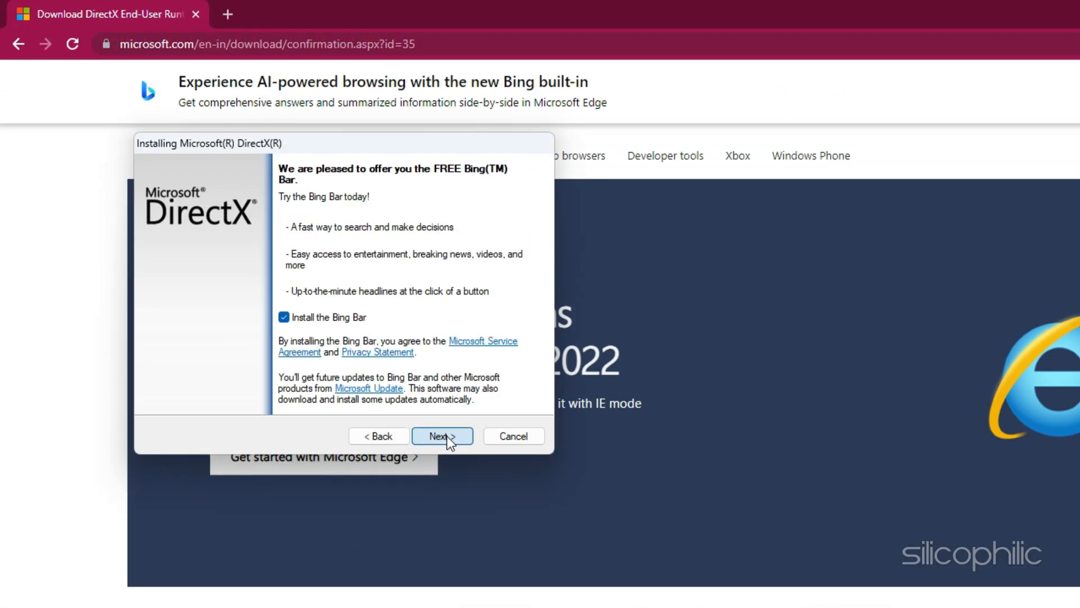
Skip the Bing Bar offer and finish the DirectX installation.
left_click(441, 436)
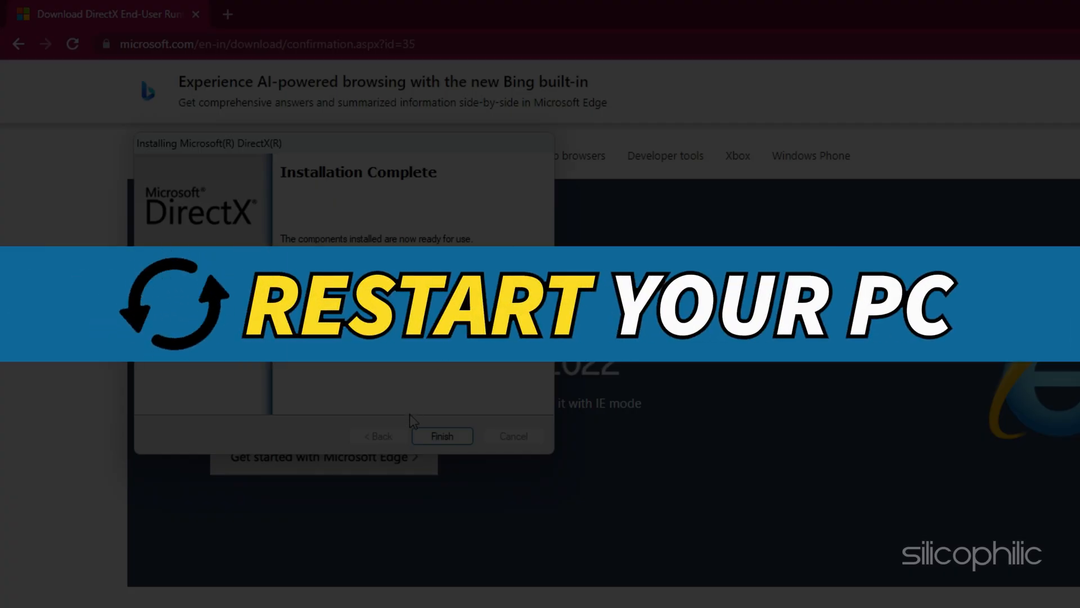
left_click(442, 435)
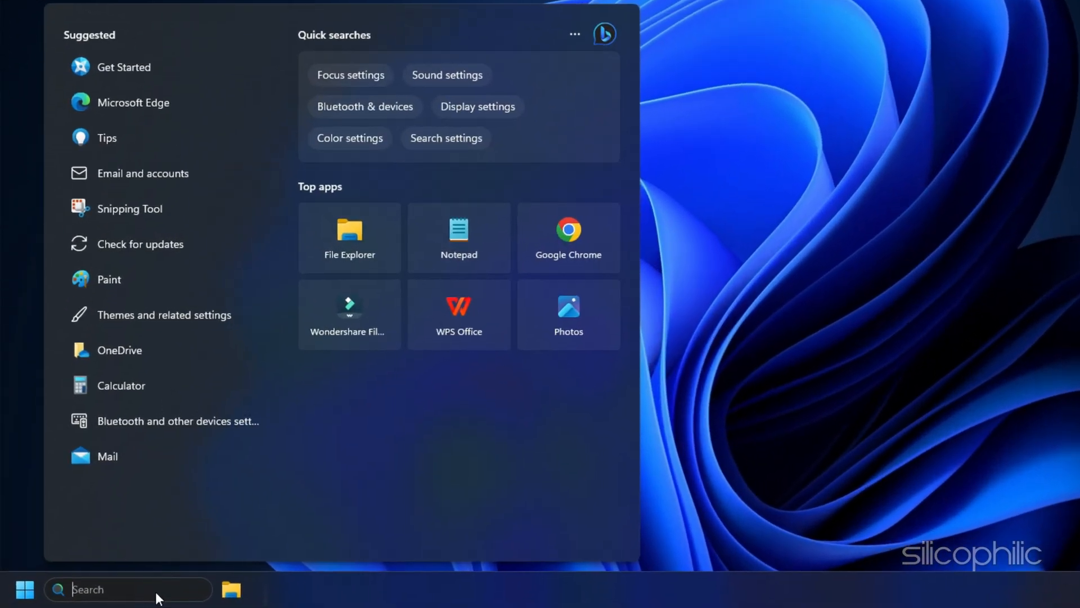
Search 'check for updates' from the taskbar and bring up Windows Update settings.
type("check for updates")
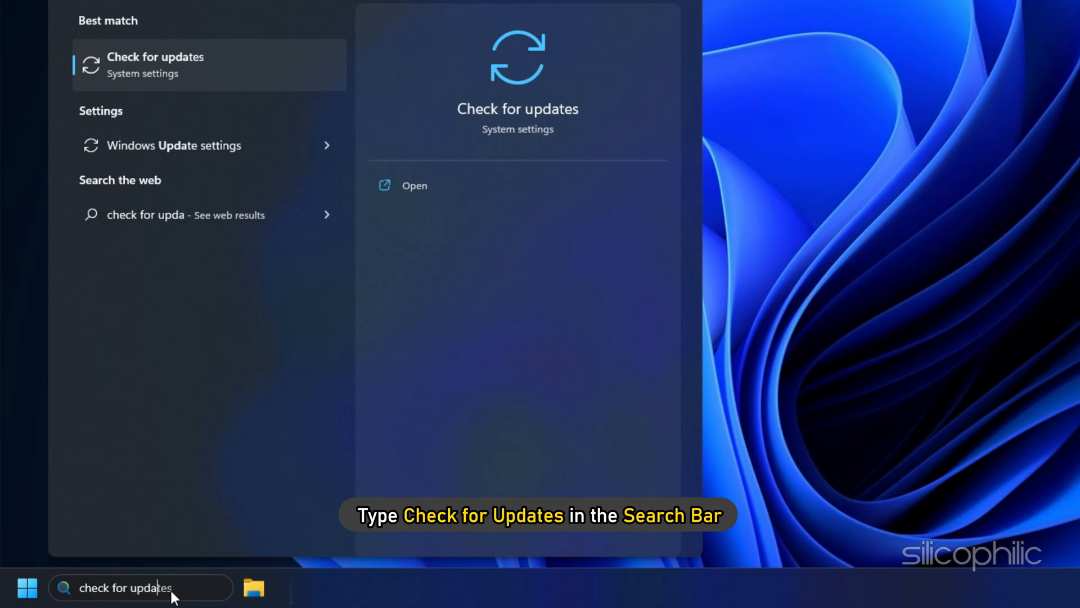
left_click(155, 65)
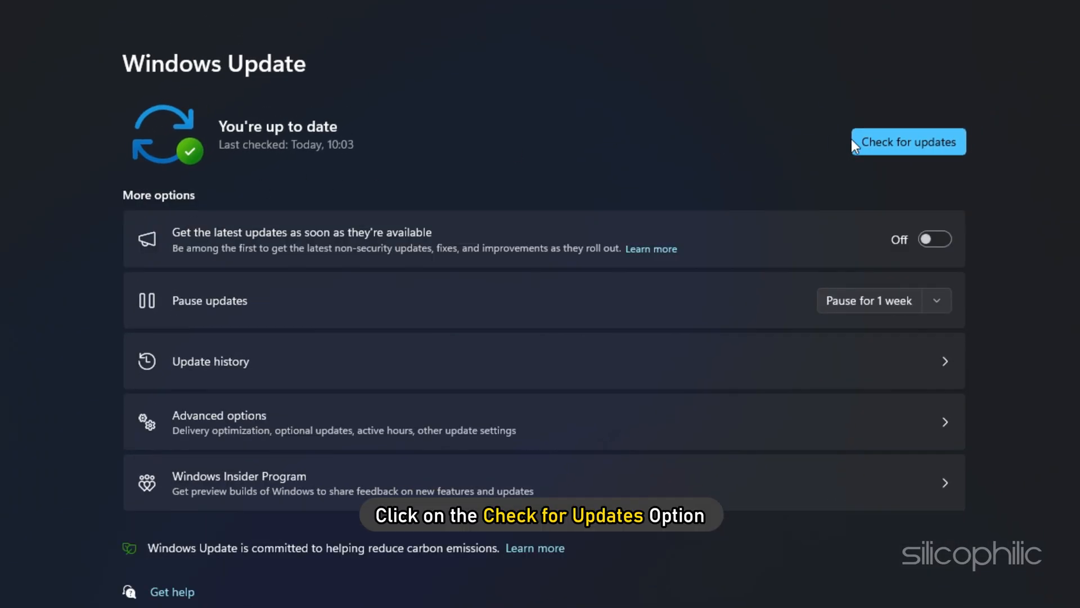
Check for Windows updates and install all available ones, including the Defender update.
left_click(907, 142)
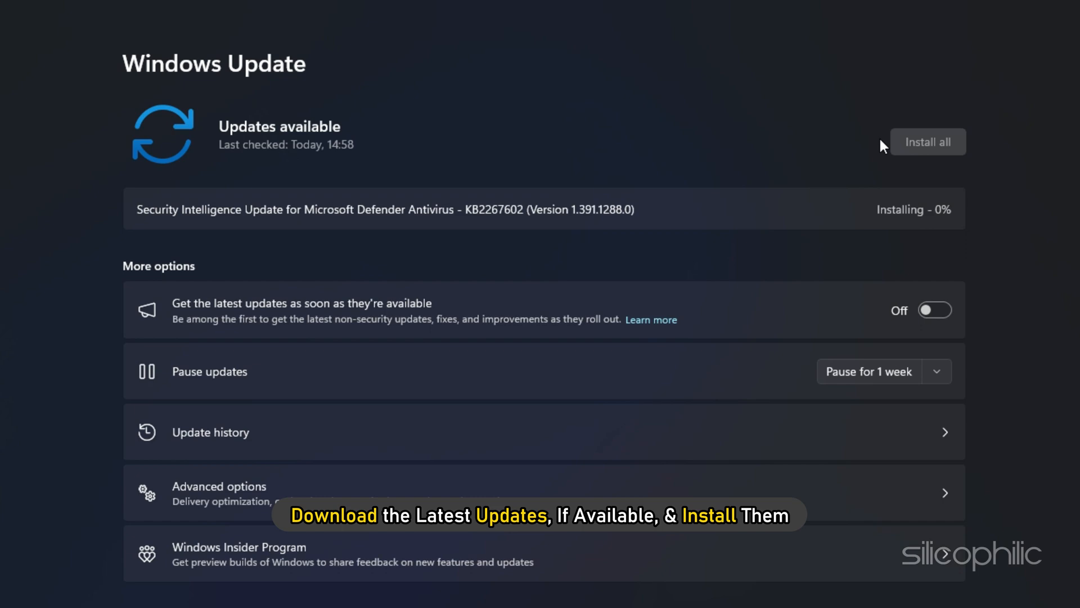
left_click(927, 141)
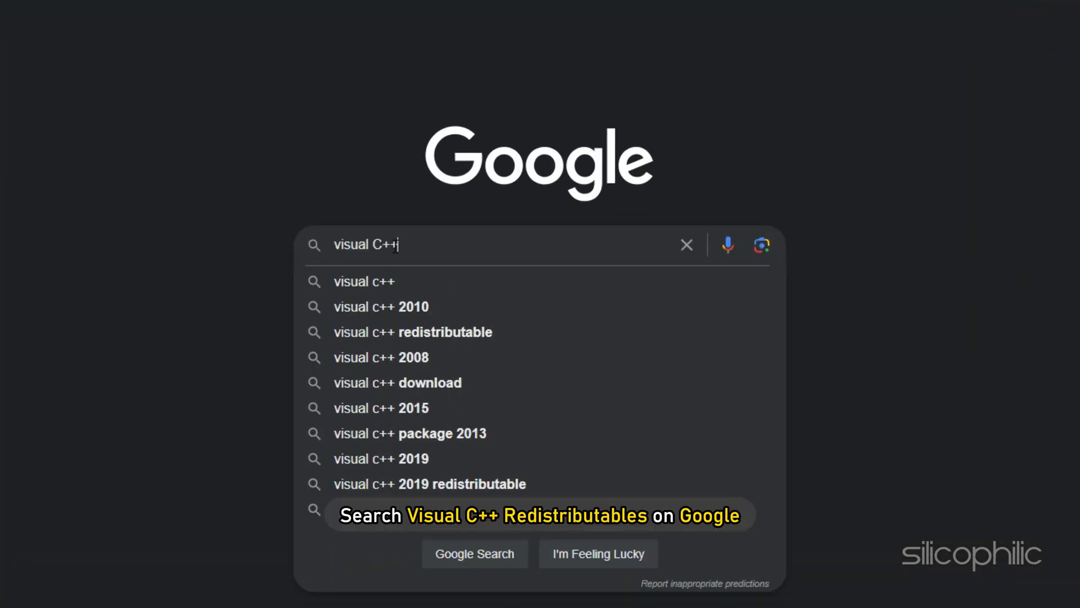
Search 'visual C++ redistributable', reach Microsoft's downloads article and get the x64 vc_redist installer.
type("redistributables")
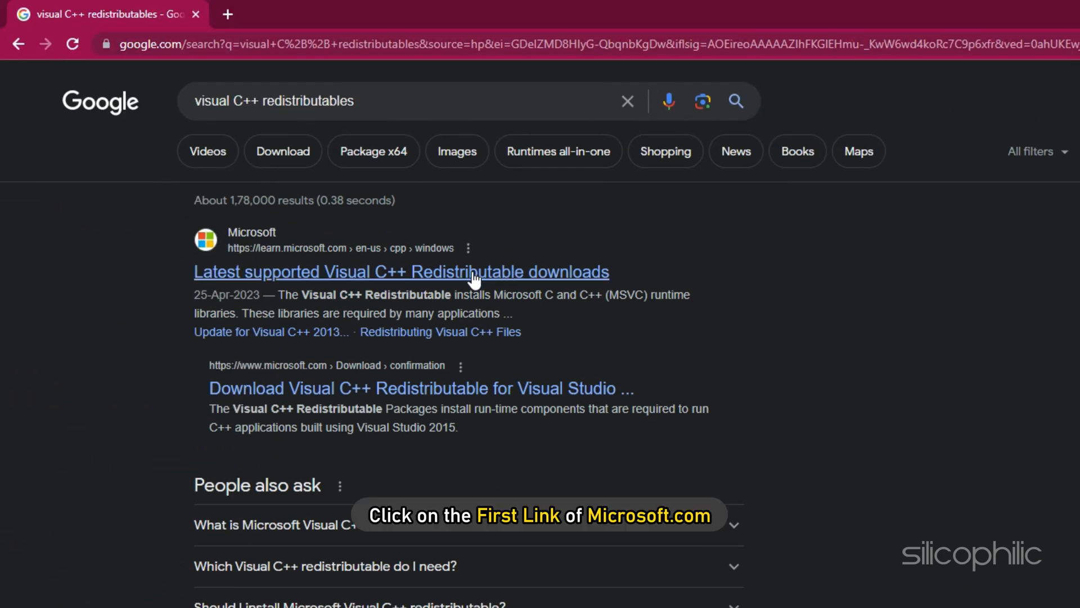
left_click(401, 271)
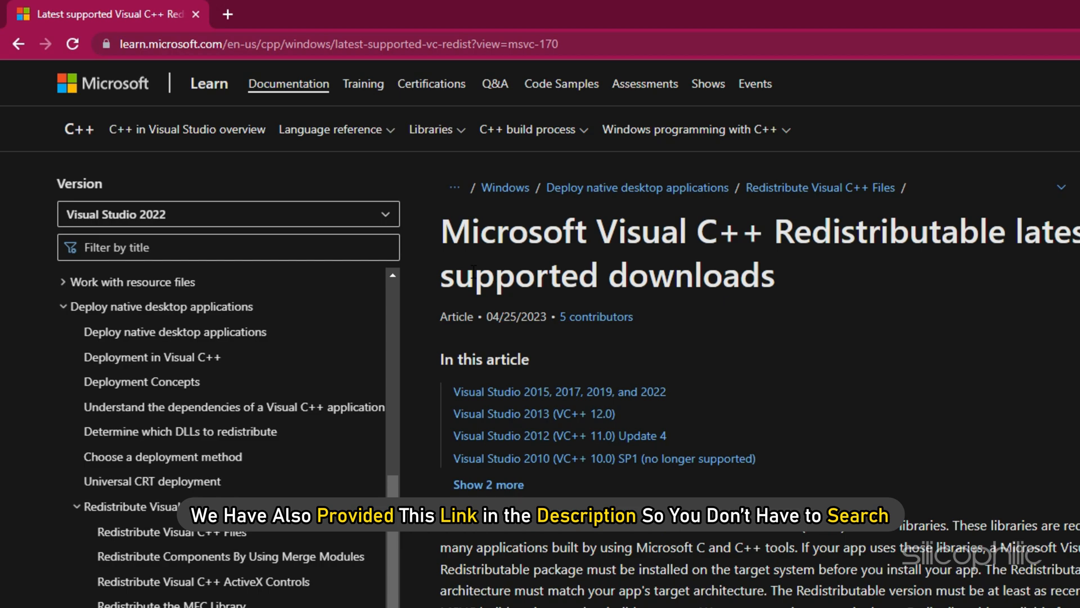
scroll("down", 3)
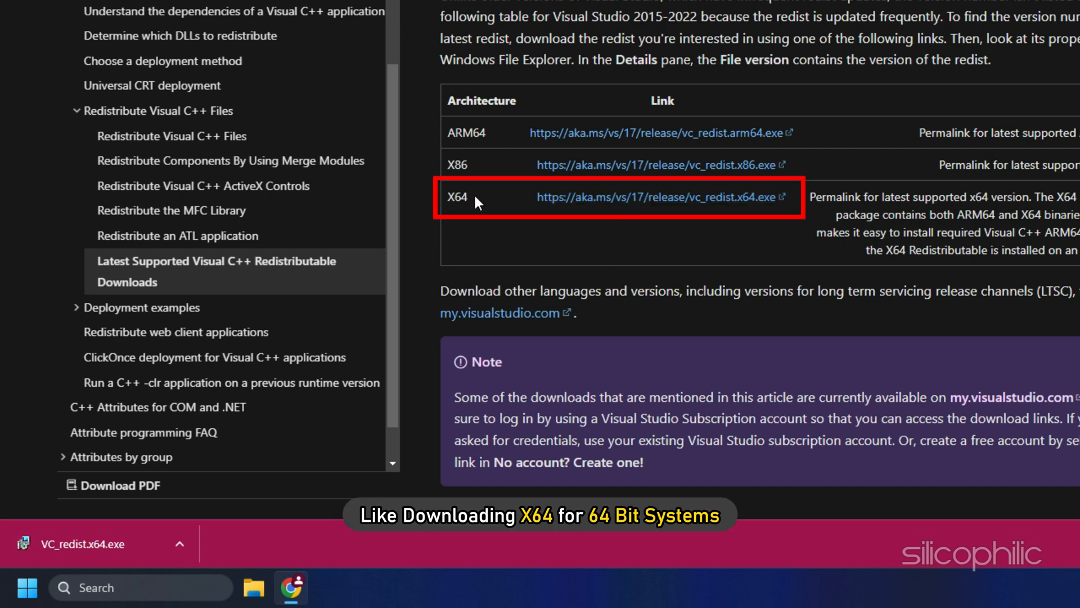
double_click(456, 195)
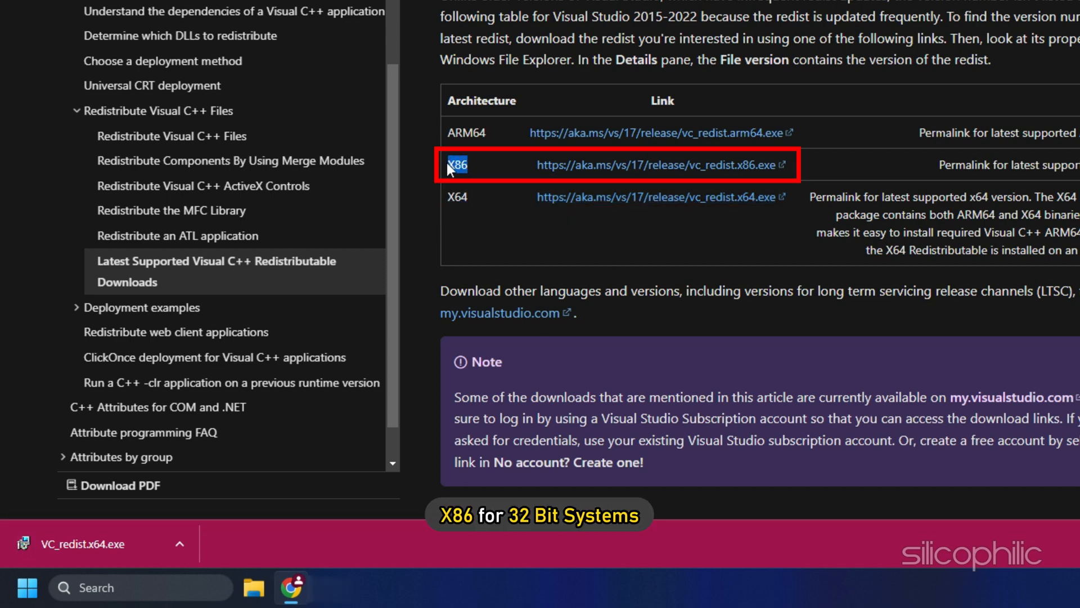
mouse_move(339, 410)
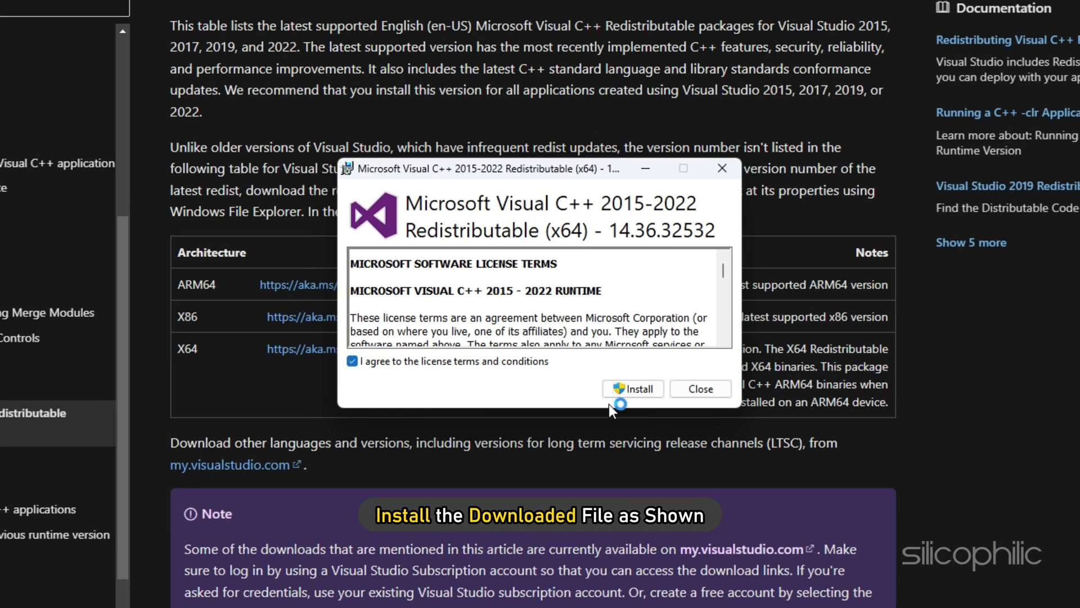
Install the Microsoft Visual C++ 2015-2022 Redistributable (x64) with license terms accepted.
left_click(631, 389)
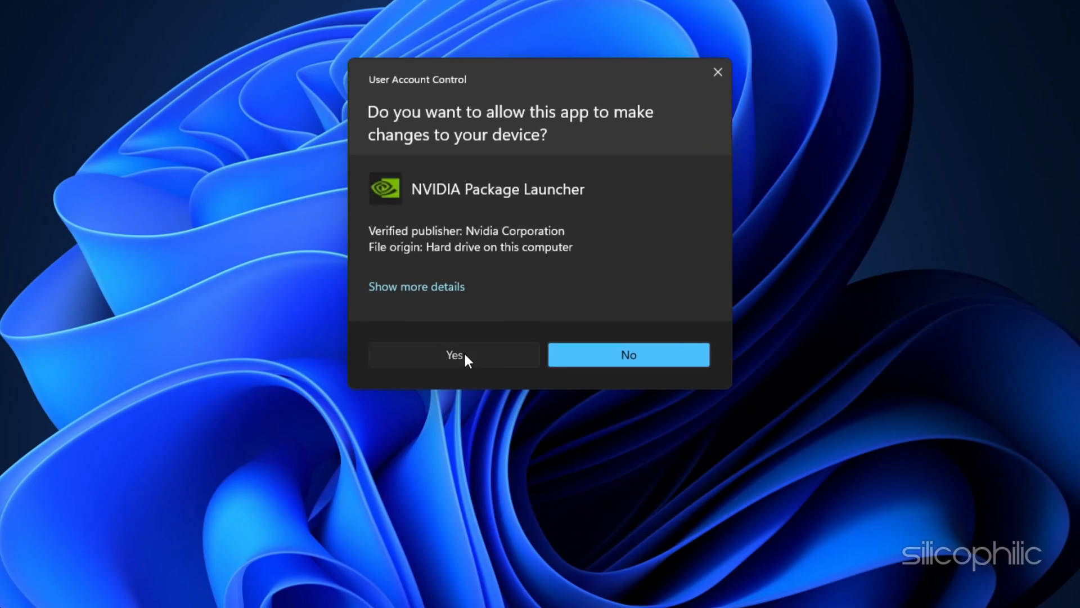
Allow the NVIDIA launcher and view available drivers, showing Game Ready Driver 531.68.
left_click(454, 355)
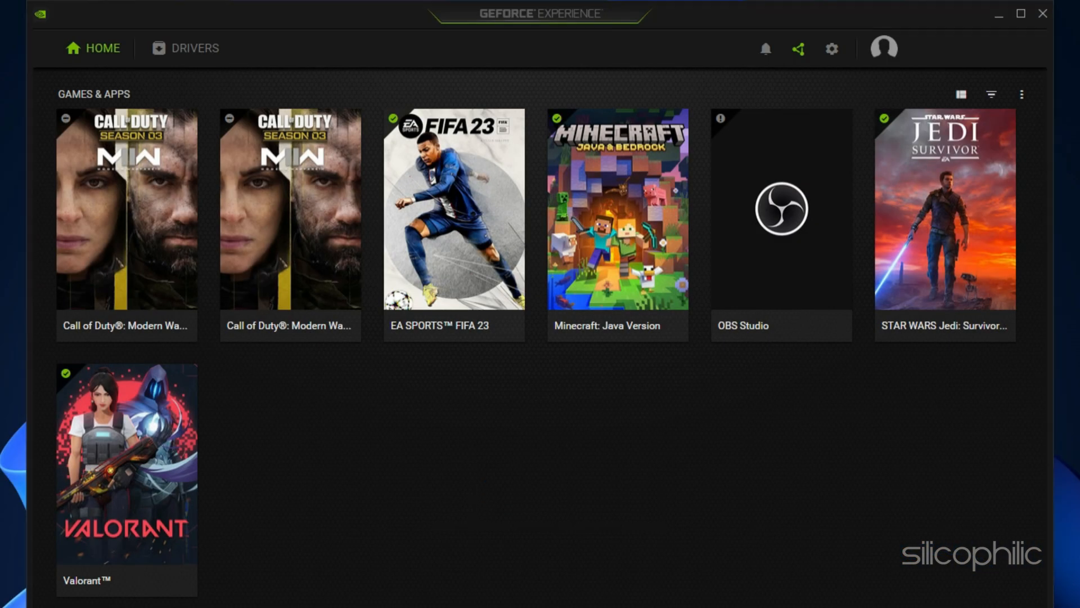
left_click(195, 49)
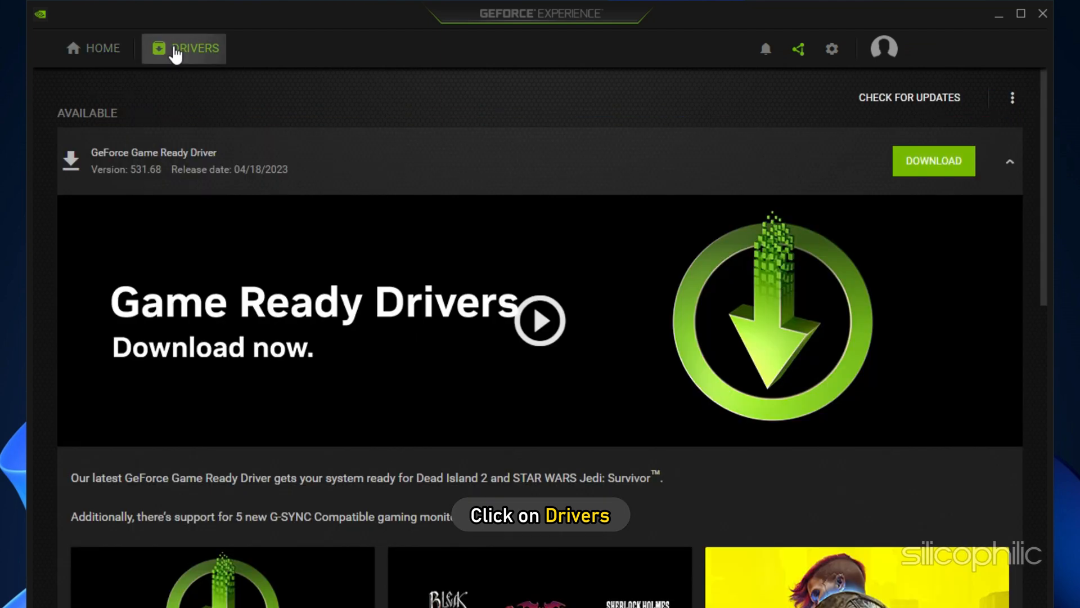
mouse_move(909, 97)
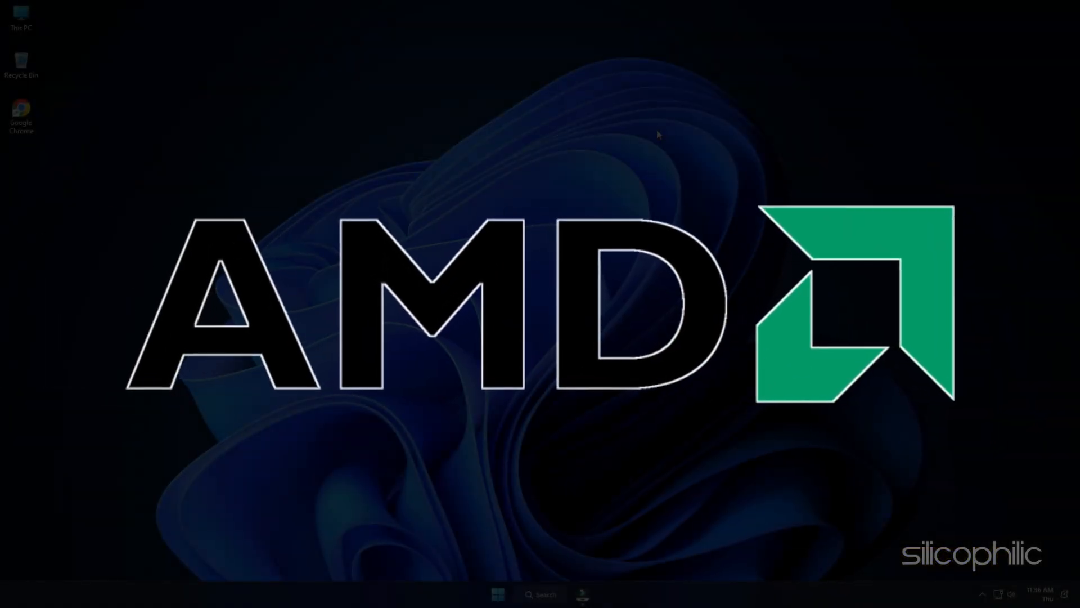
left_click(582, 594)
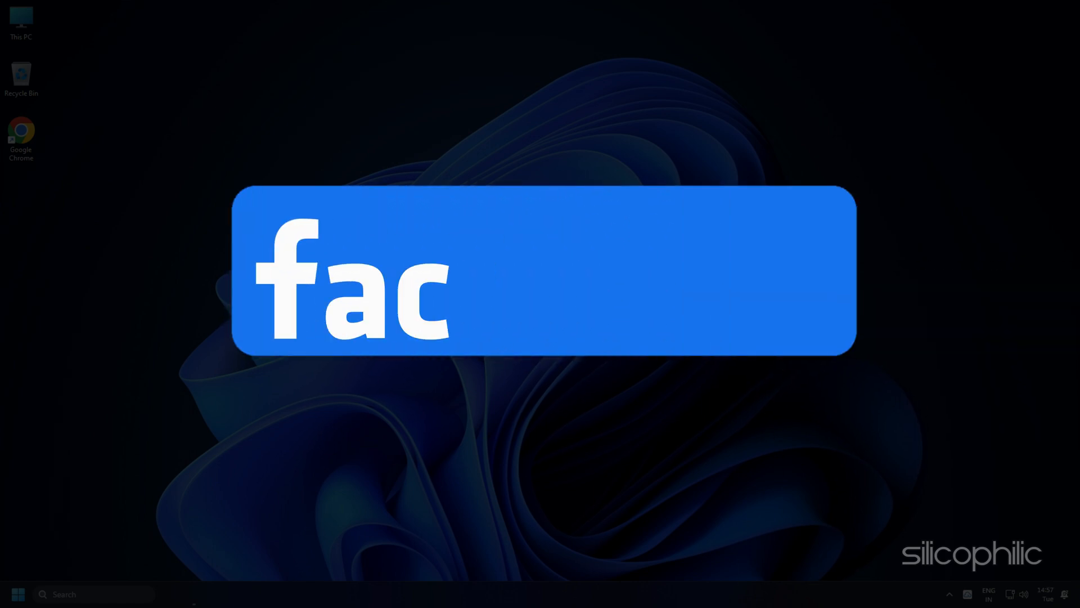
type("ebook")
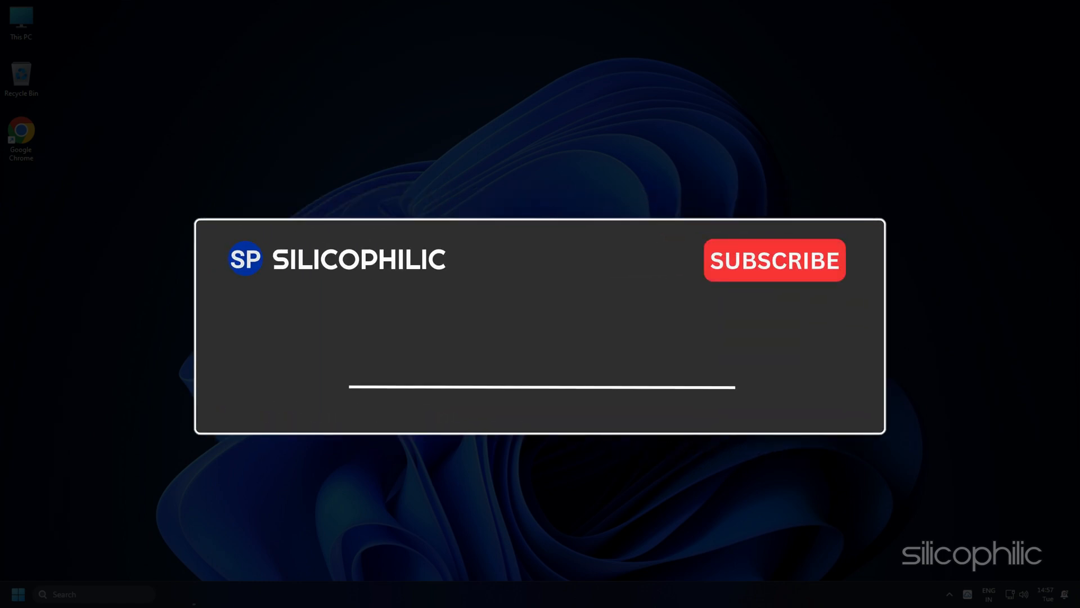
type("Comment Down Below")
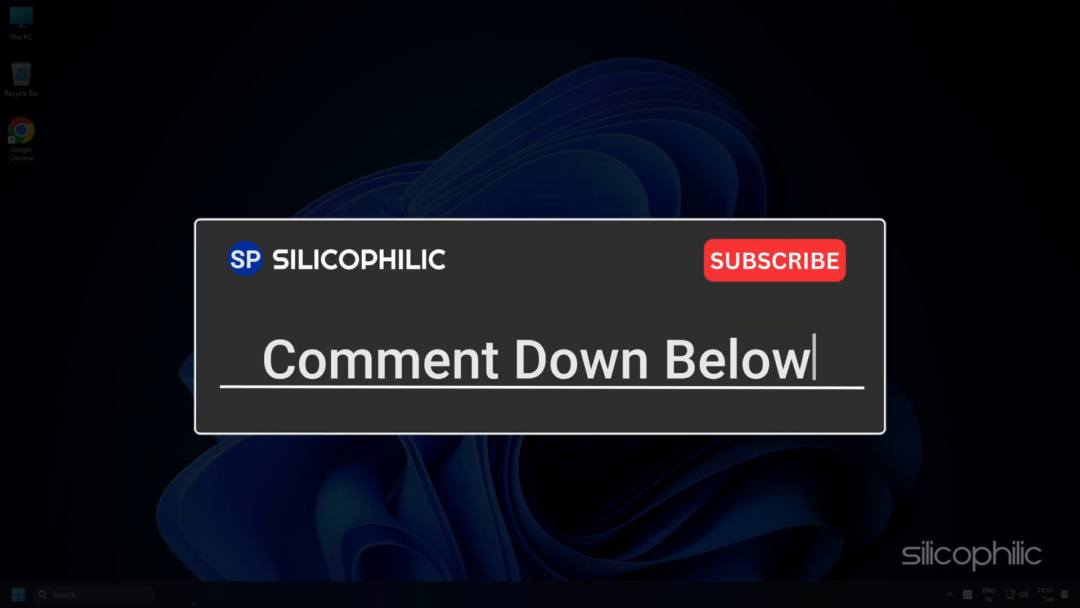